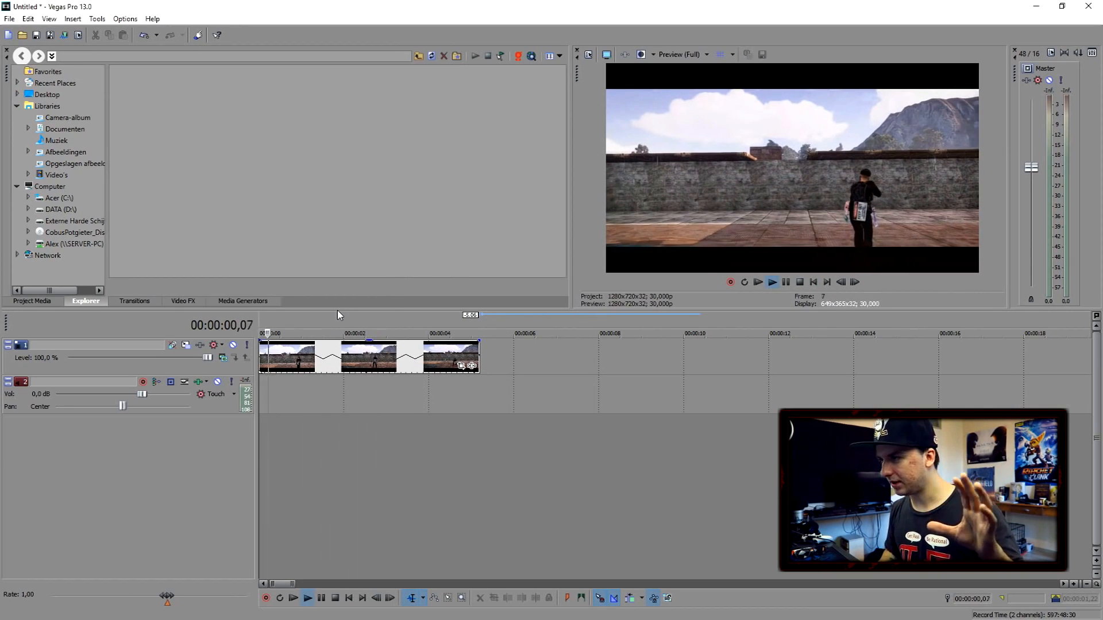
- Insert a new empty video track above the selected wall footage clip
{"action": "left_click", "coordinate": [306, 598]}
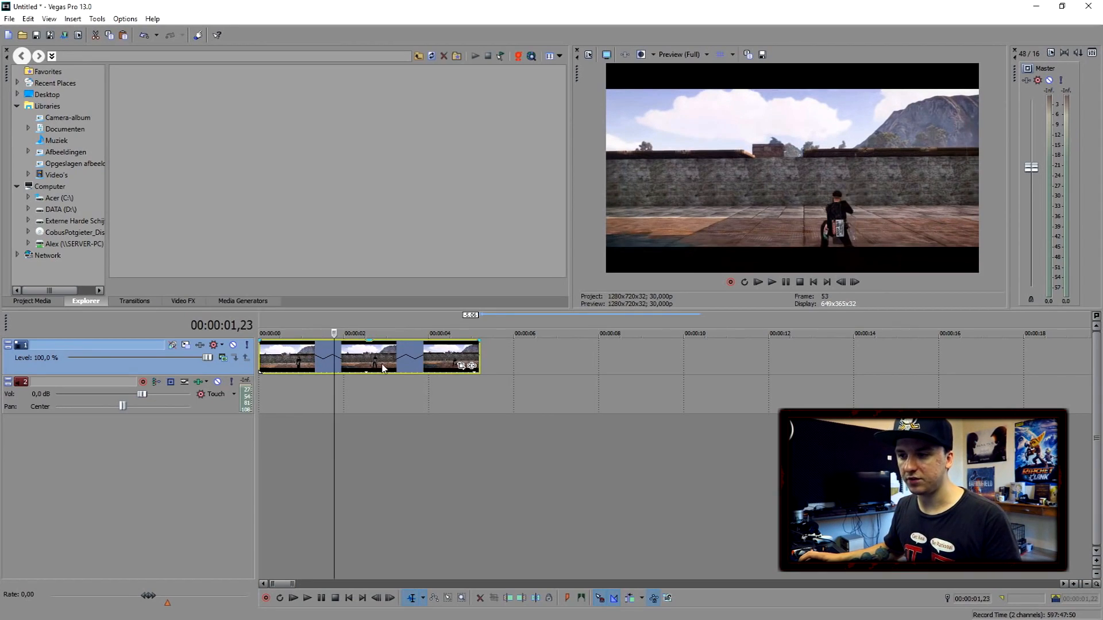
{"action": "right_click", "coordinate": [383, 357]}
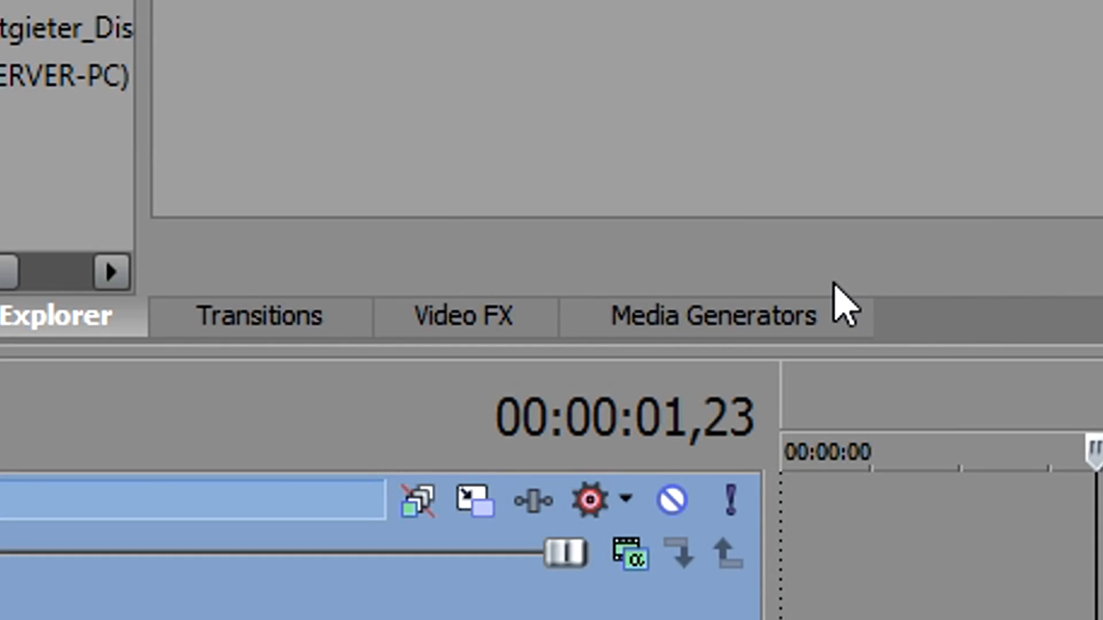
- Add a Titles & Text generator on the top track reading 'Sony Vegas'
{"action": "left_click", "coordinate": [714, 316]}
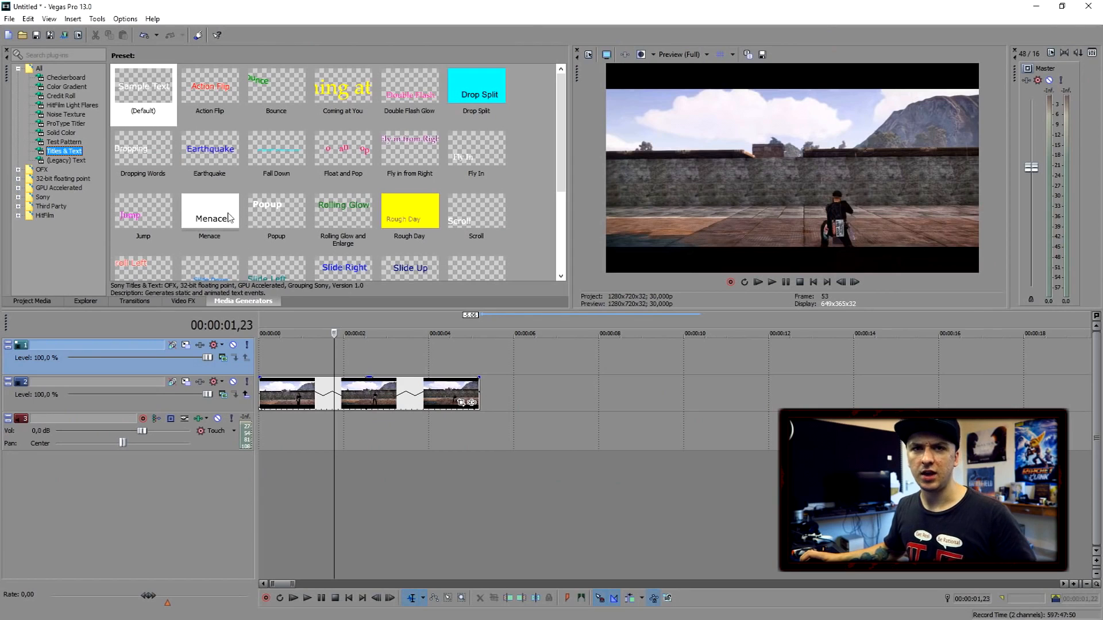
{"action": "left_click", "coordinate": [143, 90]}
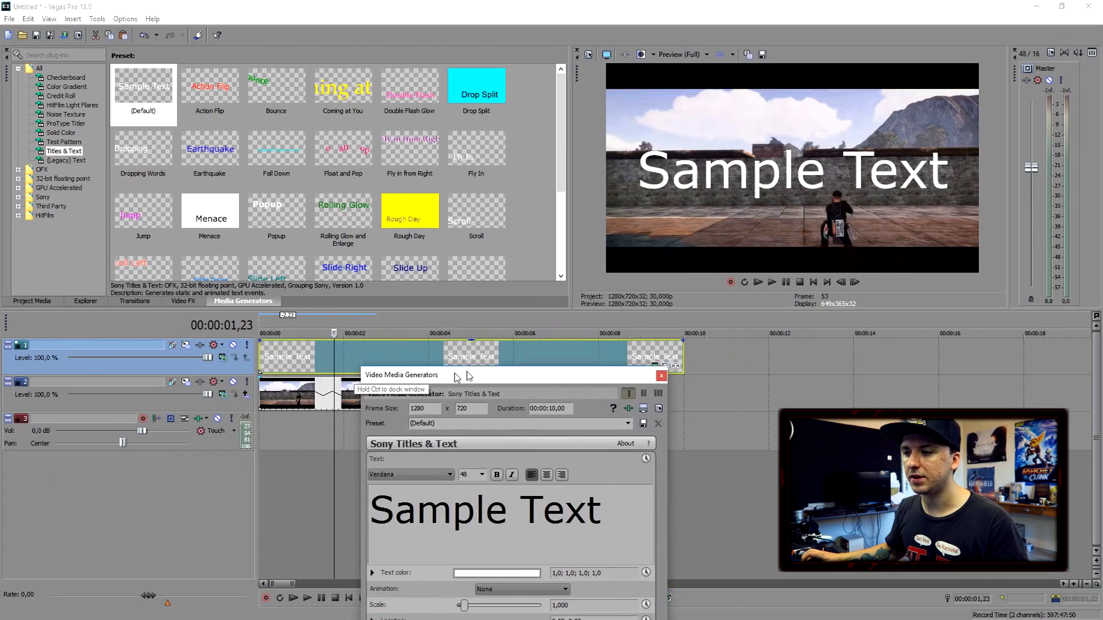
{"action": "type", "text": "Sony Vegas"}
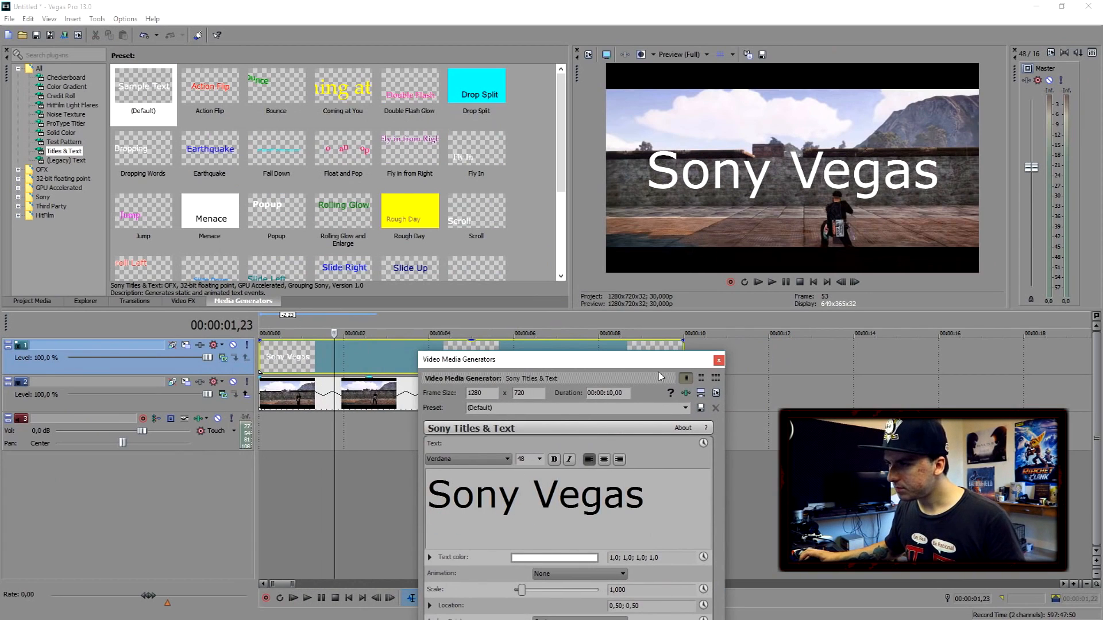
{"action": "left_click", "coordinate": [814, 282]}
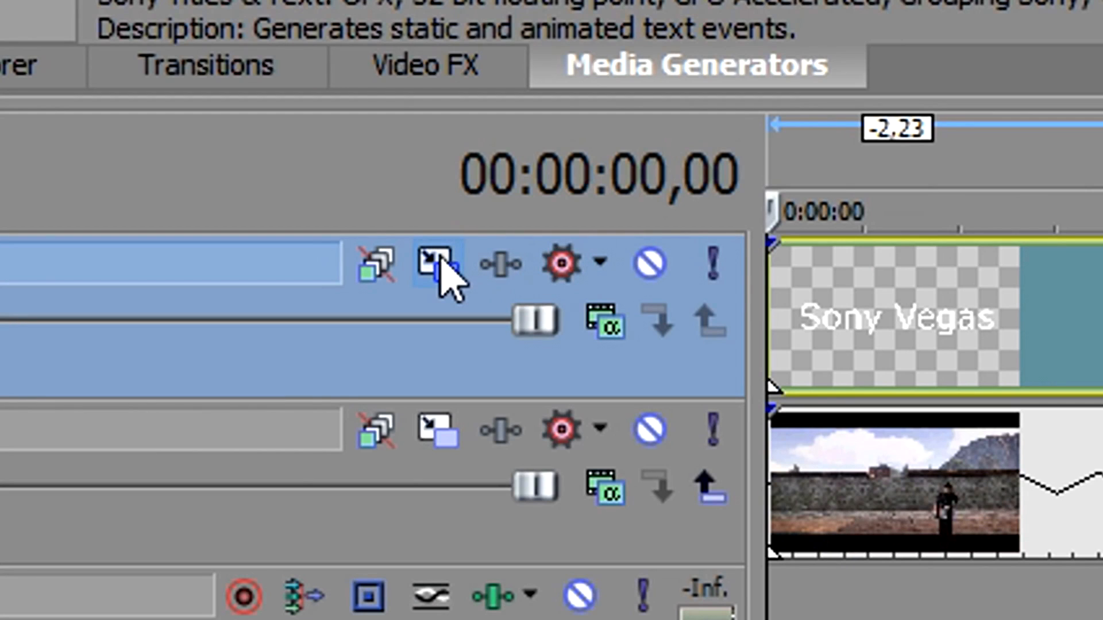
- In Track Motion, shrink the title to half size, move it left and tilt it to match the wall
{"action": "left_click", "coordinate": [436, 262]}
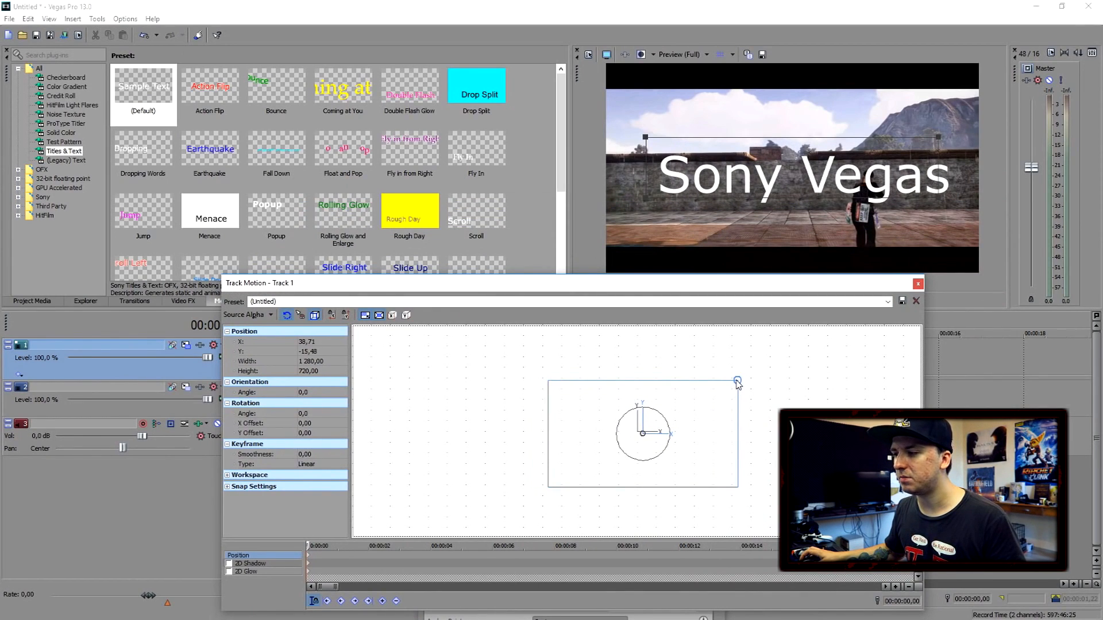
{"action": "left_click_drag", "start_coordinate": [736, 380], "coordinate": [690, 416]}
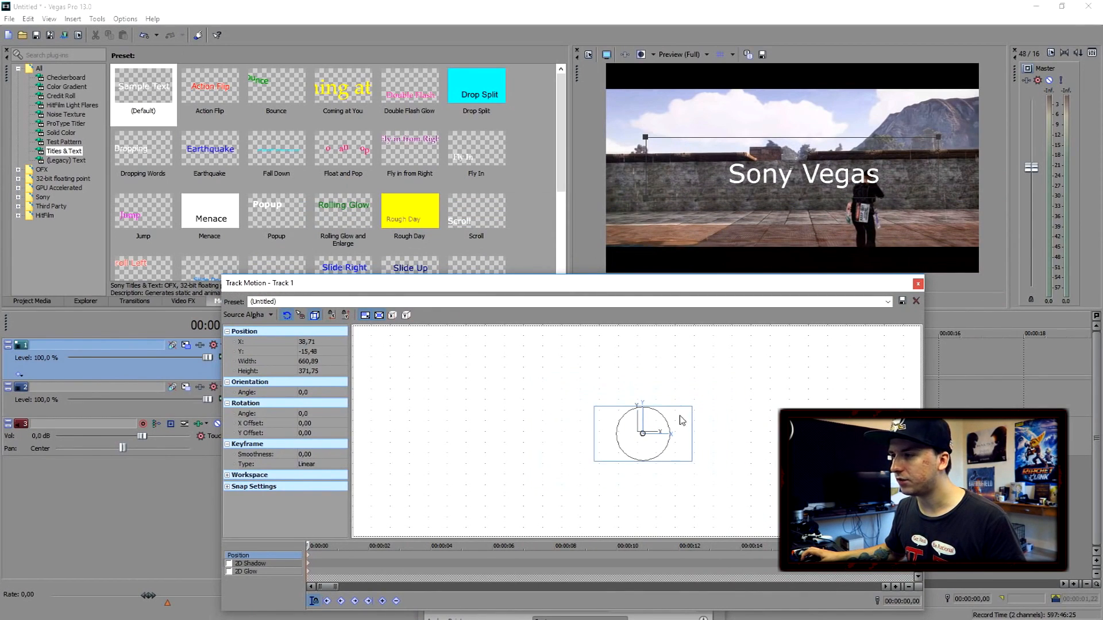
{"action": "left_click_drag", "start_coordinate": [642, 434], "coordinate": [586, 438]}
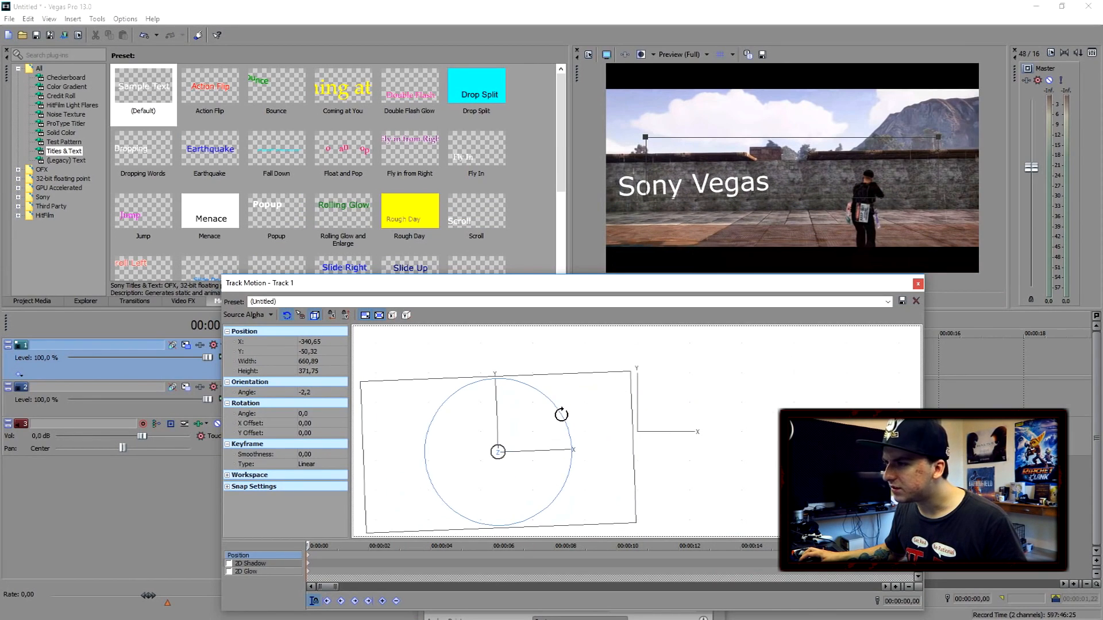
{"action": "left_click_drag", "start_coordinate": [562, 414], "coordinate": [566, 414]}
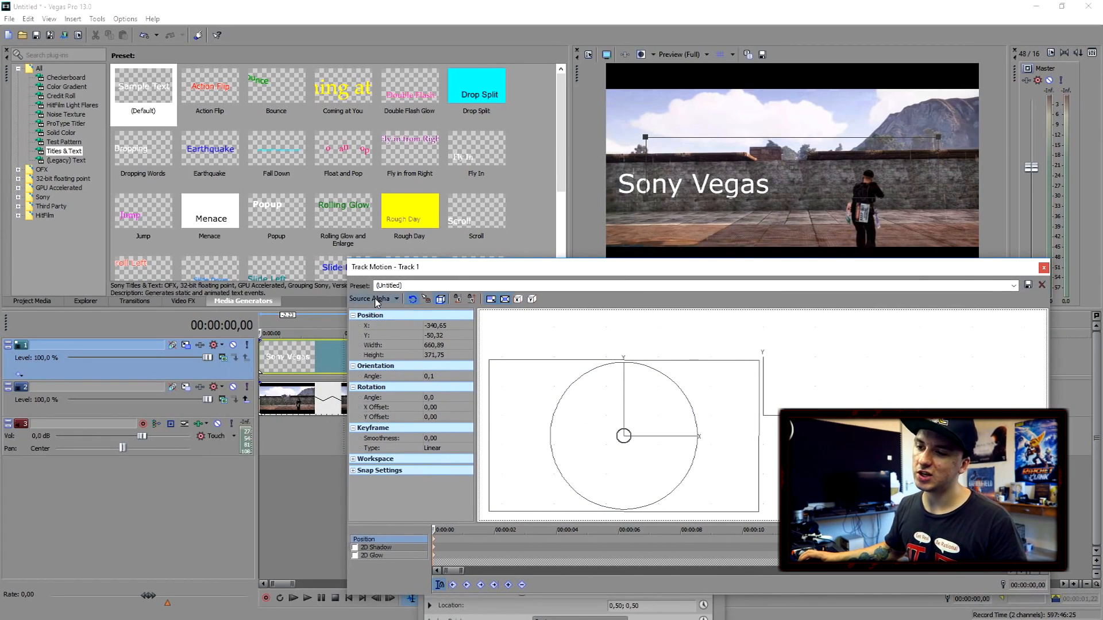
- Set the title track's compositing mode to 3D Source Alpha
{"action": "left_click", "coordinate": [375, 298]}
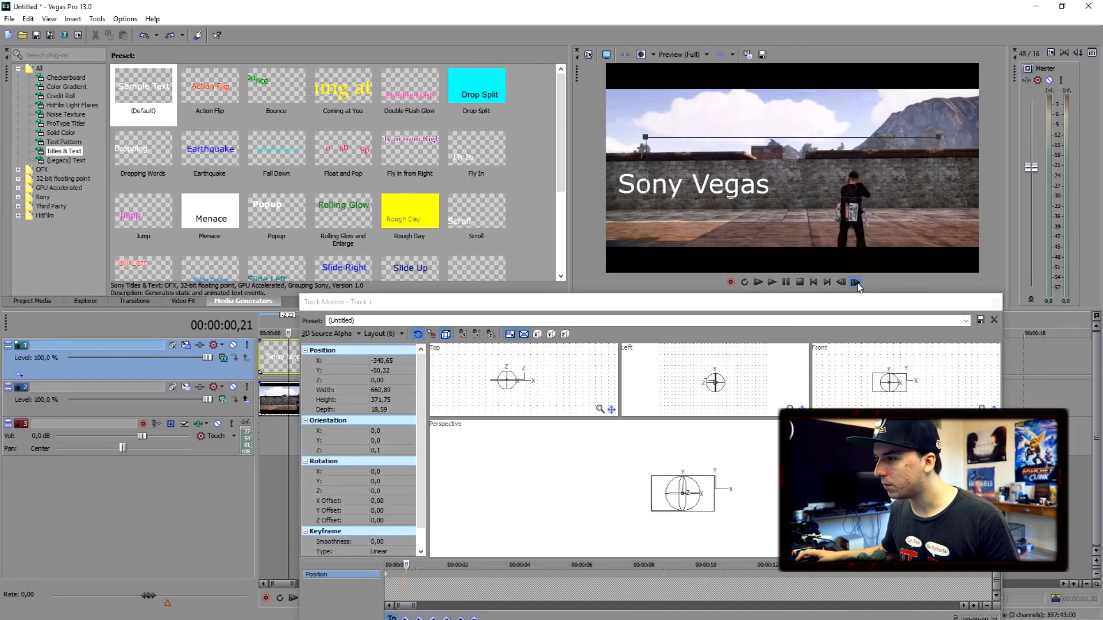
- Advance the footage frame by frame to keyframe the title's position on the wall
{"action": "left_click", "coordinate": [856, 282]}
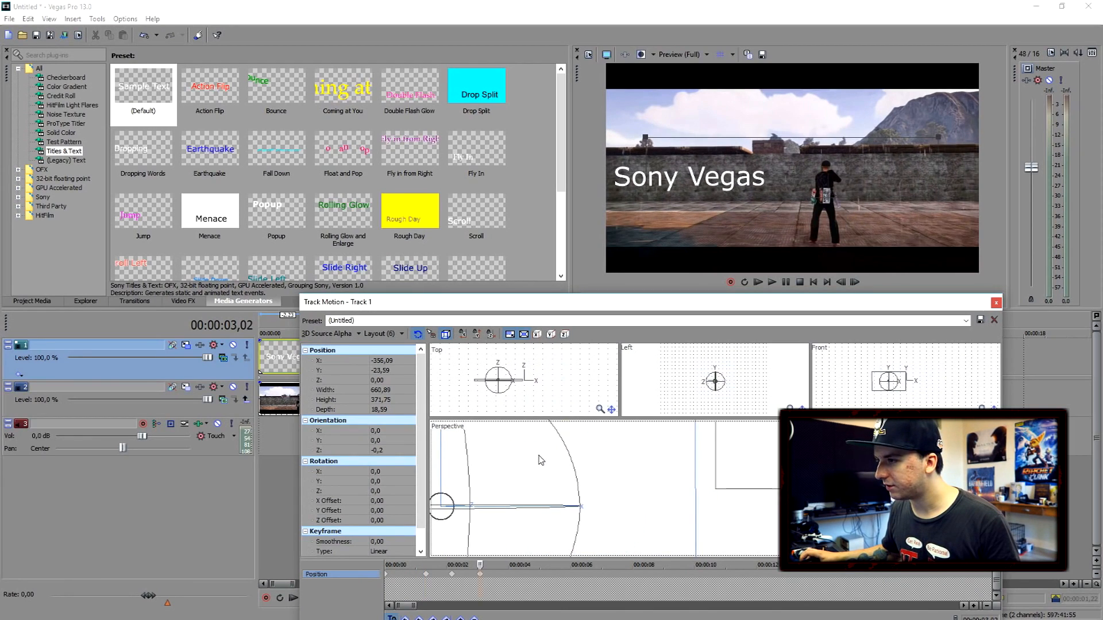
{"action": "left_click", "coordinate": [855, 282]}
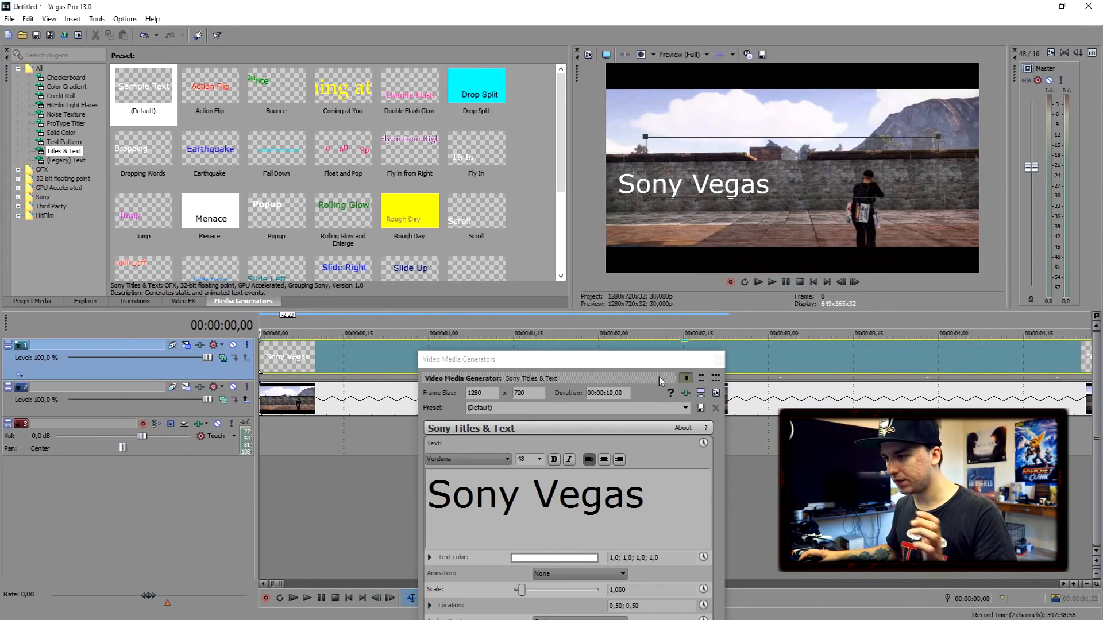
{"action": "mouse_move", "coordinate": [855, 282]}
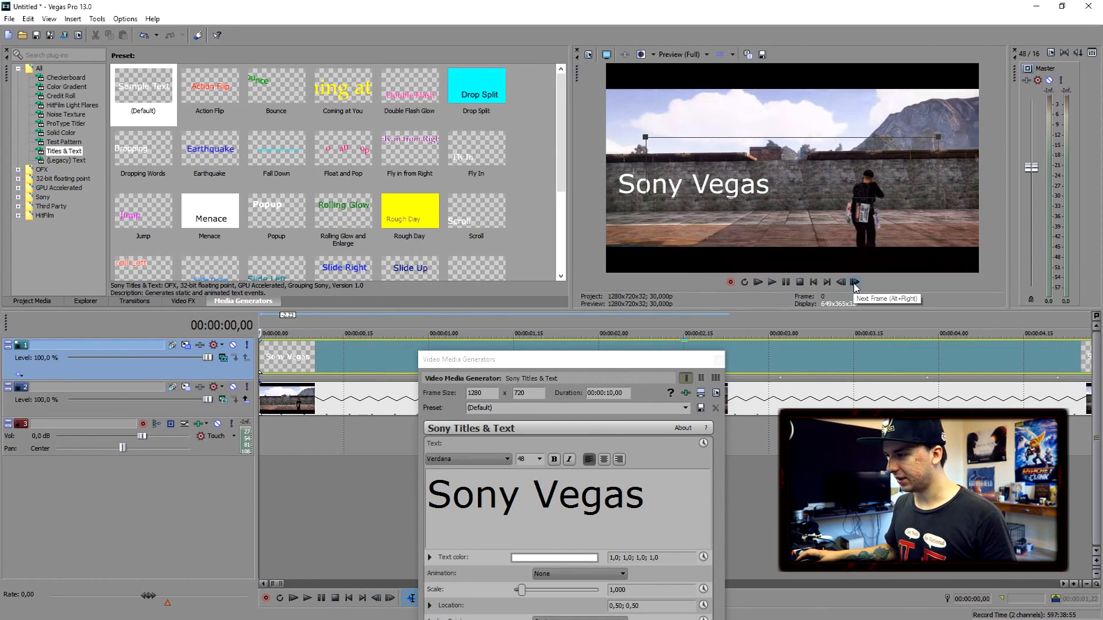
- Step one frame forward to review the tracked 'Sony Vegas' title on the wall
{"action": "left_click", "coordinate": [855, 282]}
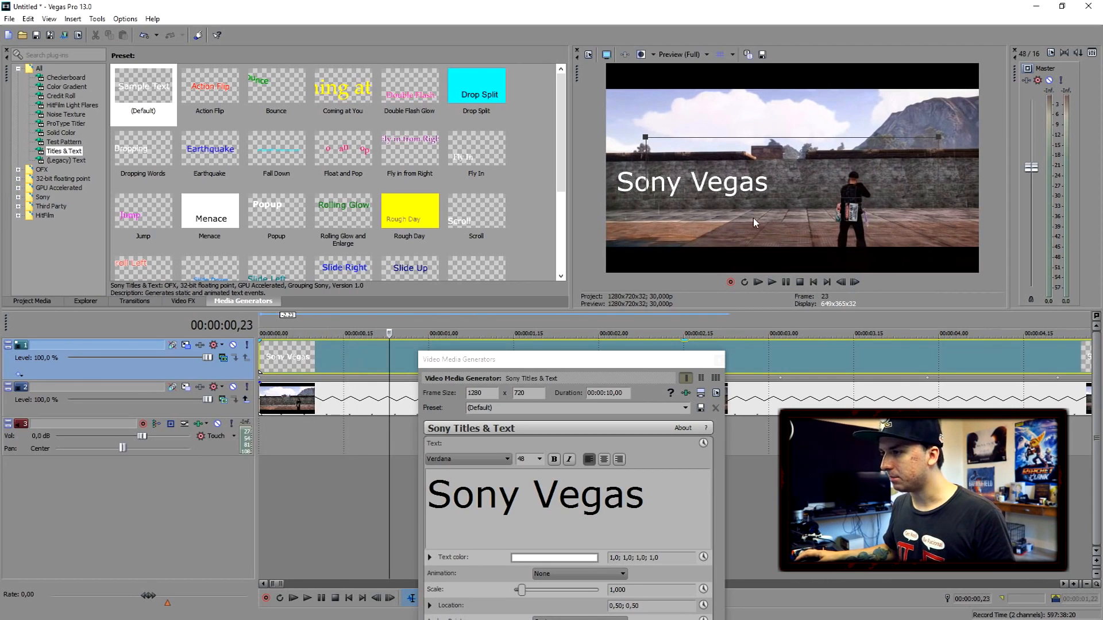
{"action": "mouse_move", "coordinate": [867, 291]}
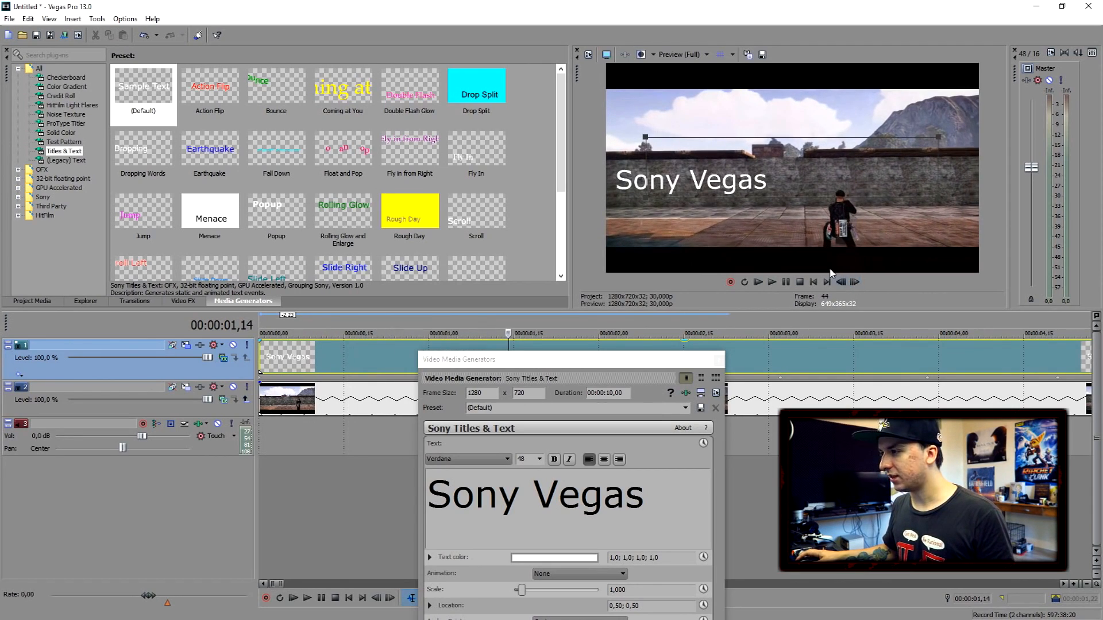
{"action": "mouse_move", "coordinate": [853, 270]}
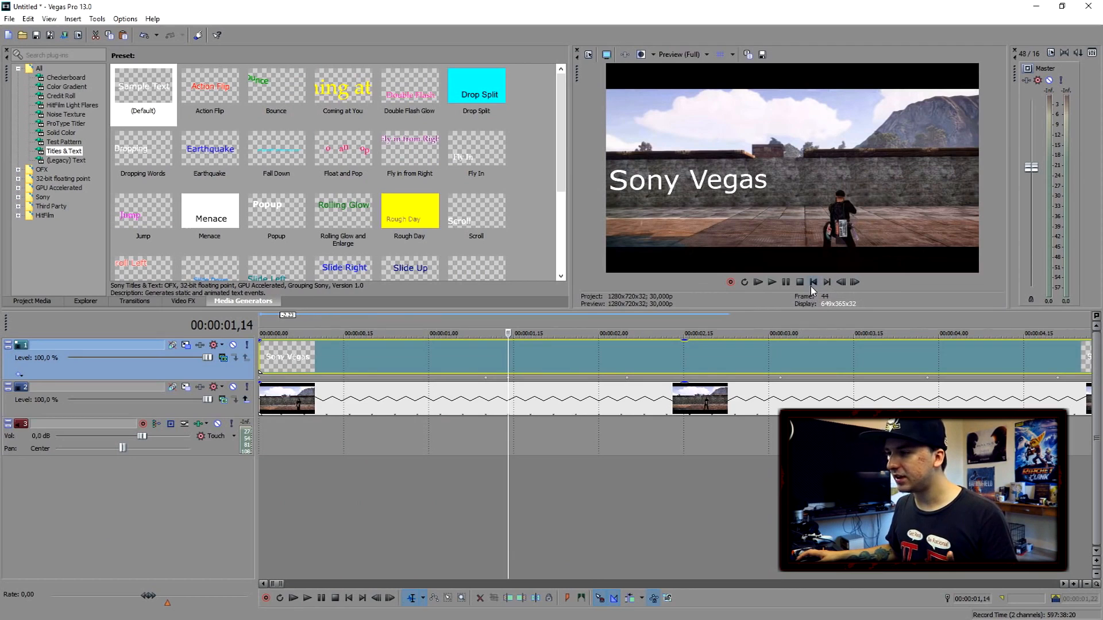
{"action": "left_click", "coordinate": [812, 282]}
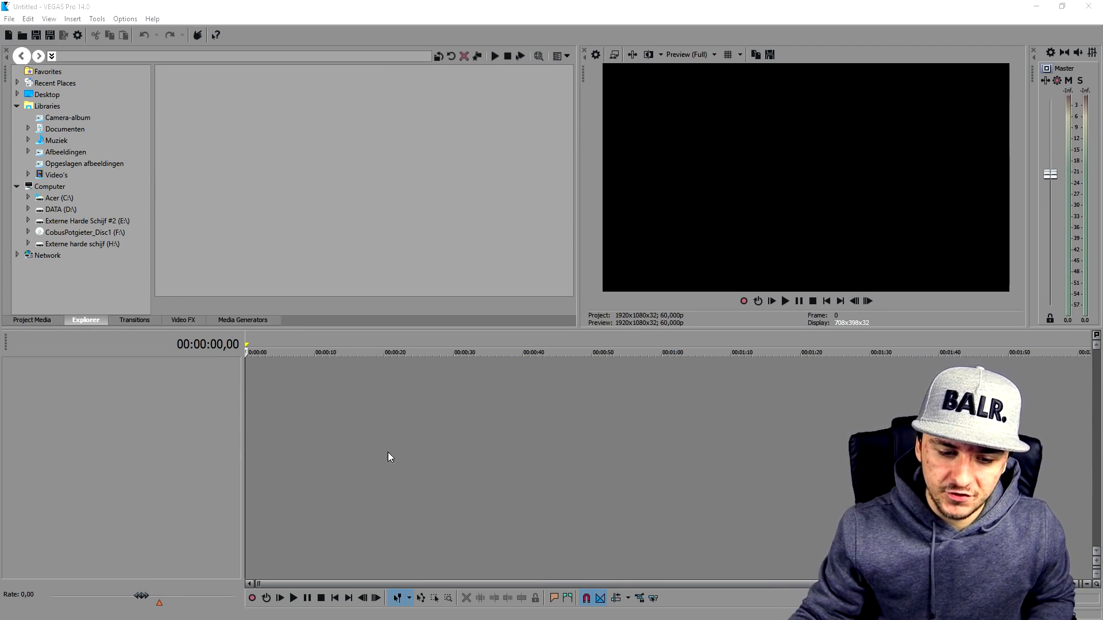
- Place the playhead about fifteen seconds into the empty project timeline
{"action": "left_click", "coordinate": [385, 352]}
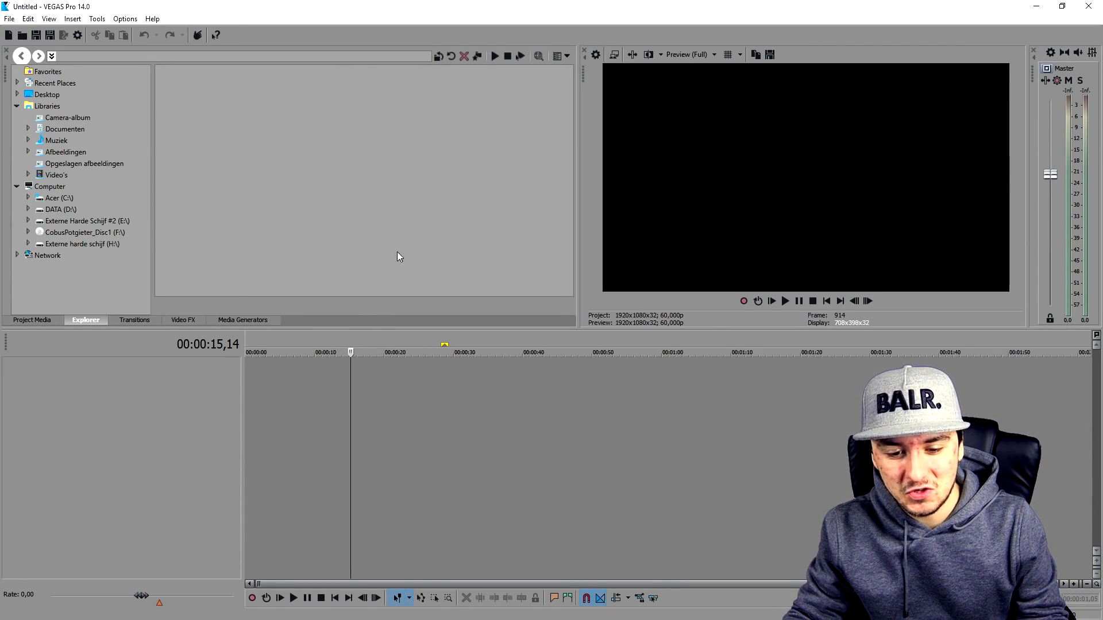
{"action": "left_click", "coordinate": [36, 34]}
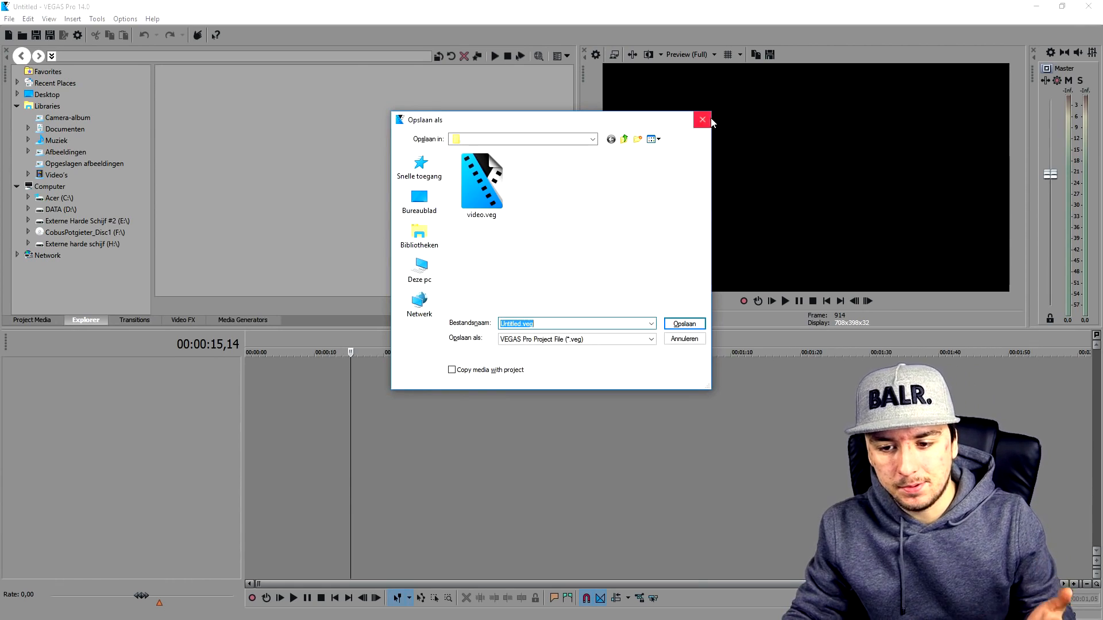
{"action": "left_click", "coordinate": [701, 119]}
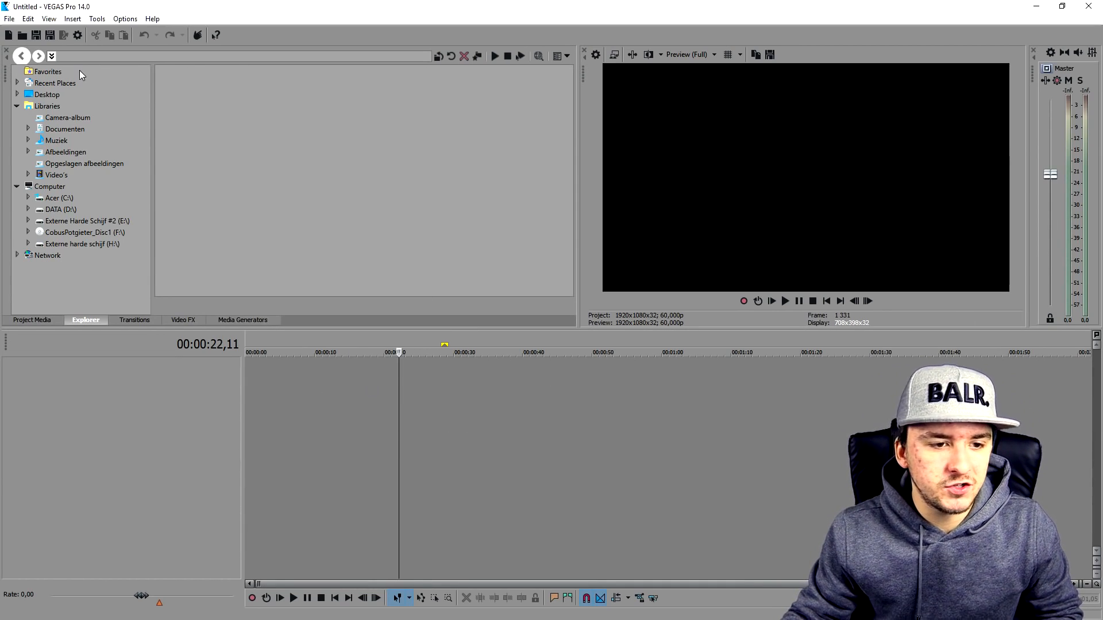
- Import foto.jpg from the Deep Web folder into the project media
{"action": "left_click", "coordinate": [9, 18]}
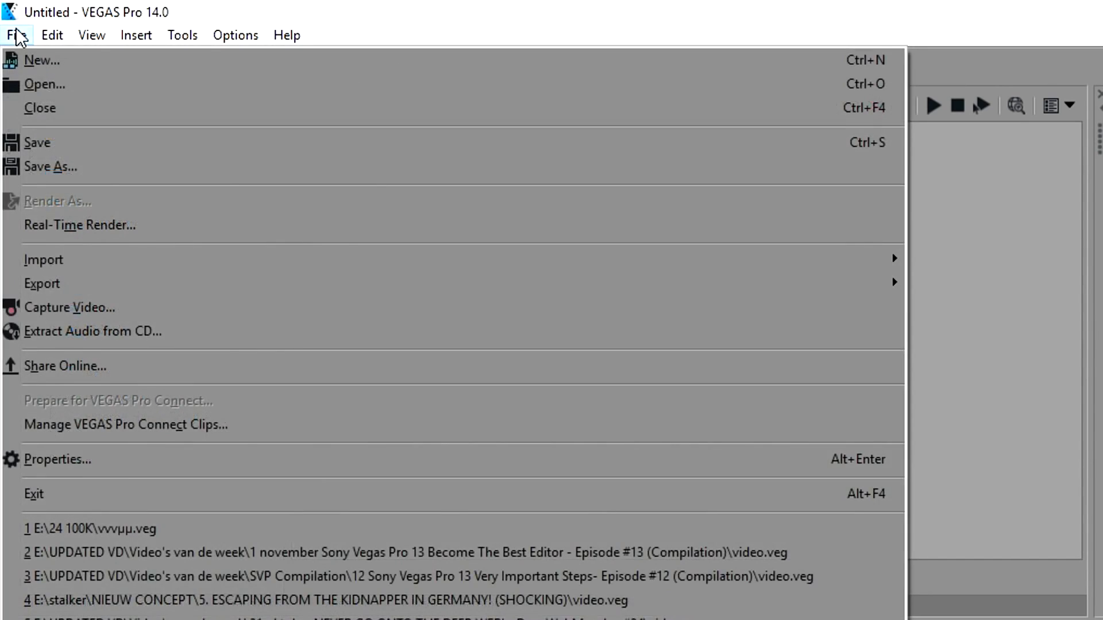
{"action": "mouse_move", "coordinate": [44, 260]}
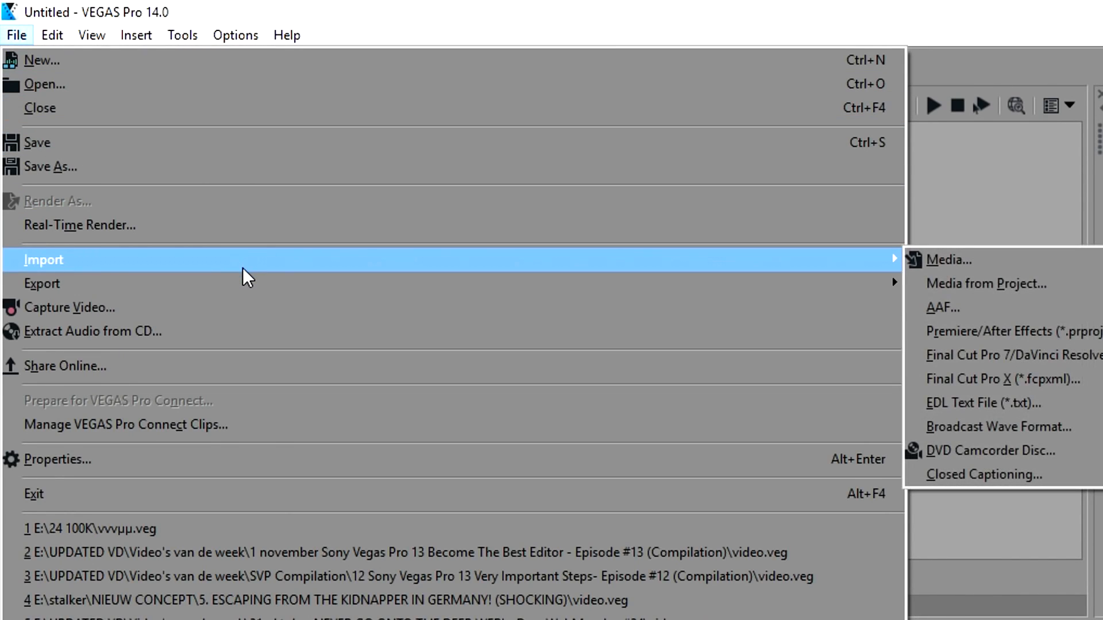
{"action": "left_click", "coordinate": [949, 260]}
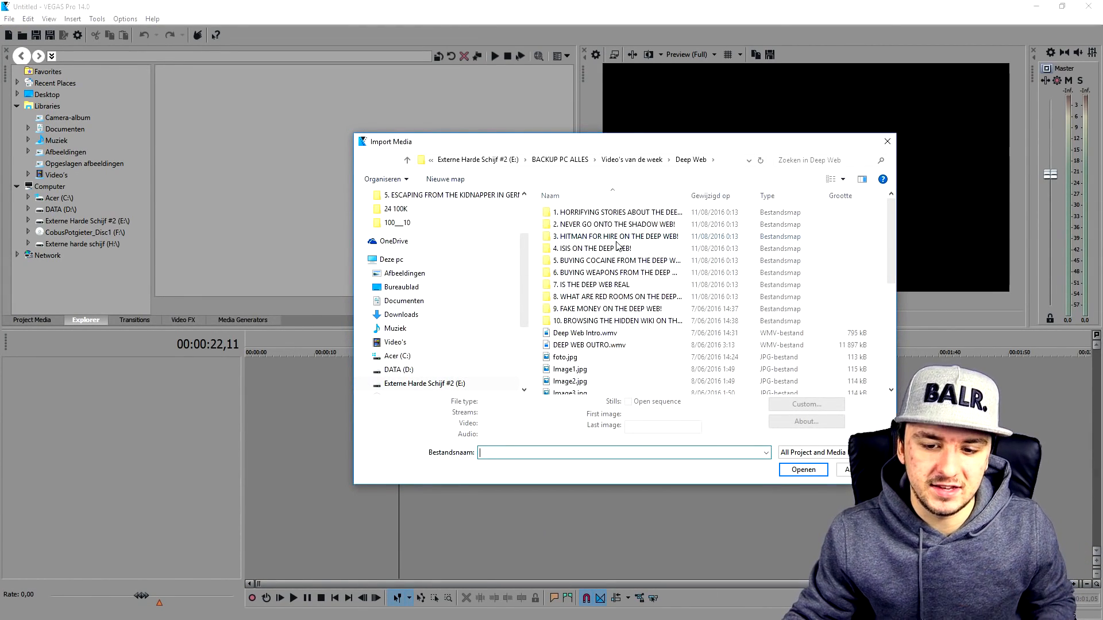
{"action": "scroll", "scroll_direction": "down", "scroll_amount": 3}
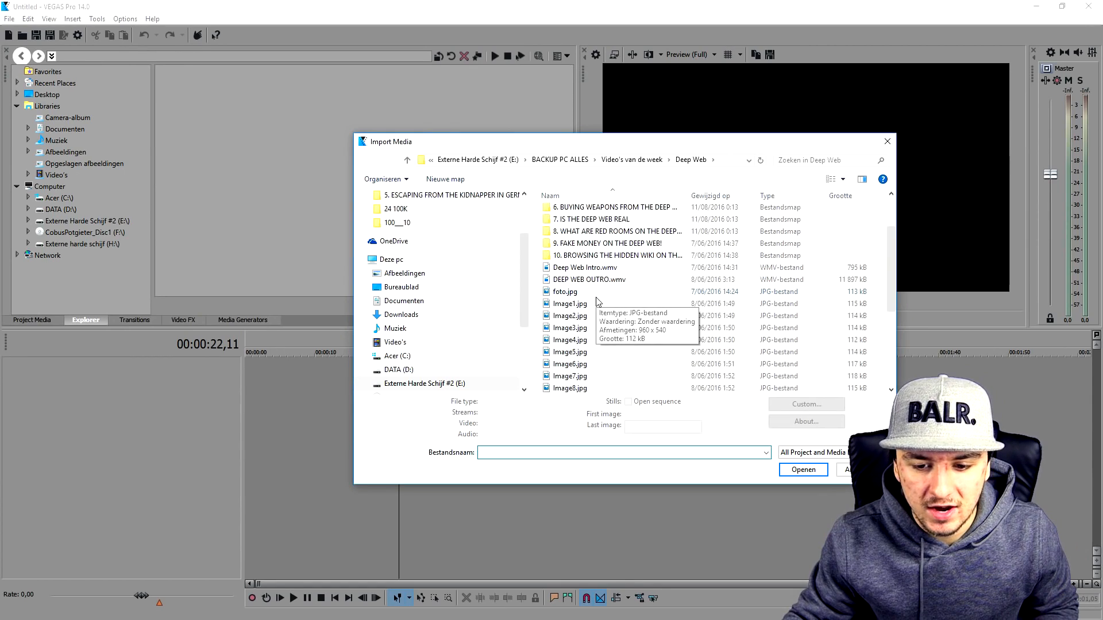
{"action": "left_click", "coordinate": [802, 469]}
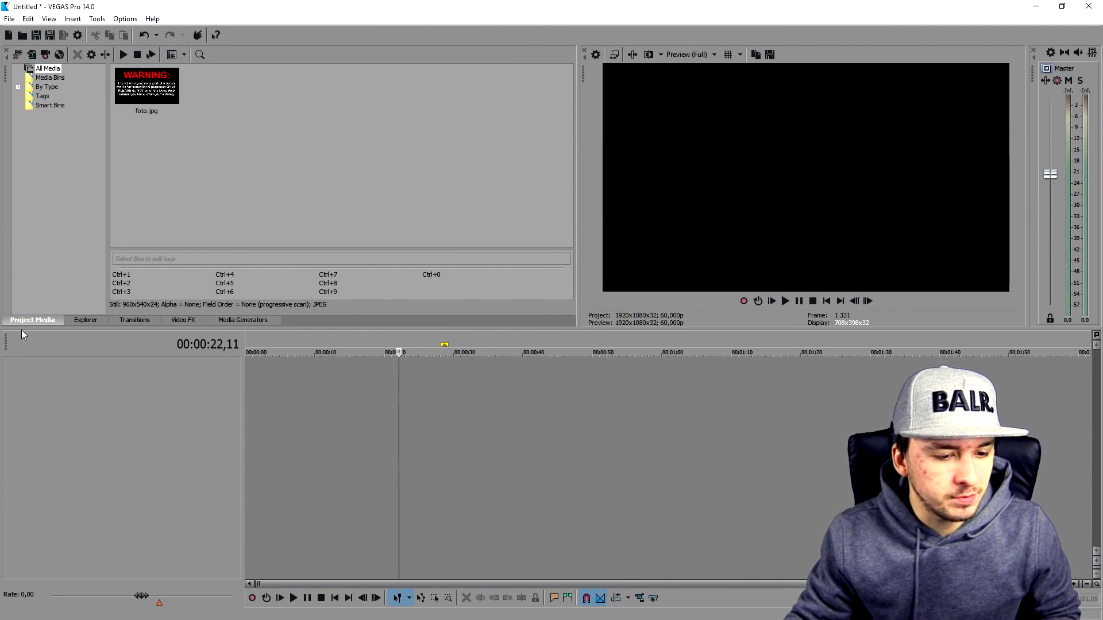
{"action": "mouse_move", "coordinate": [232, 165]}
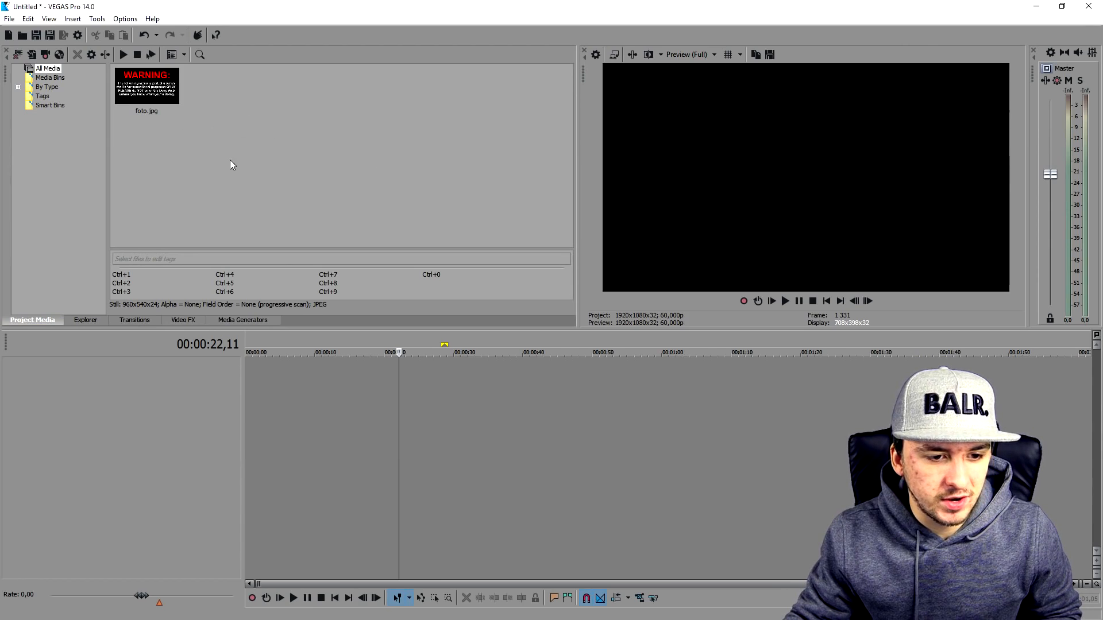
- Drag foto.jpg from Project Media onto the timeline start as a video event
{"action": "left_click", "coordinate": [147, 87]}
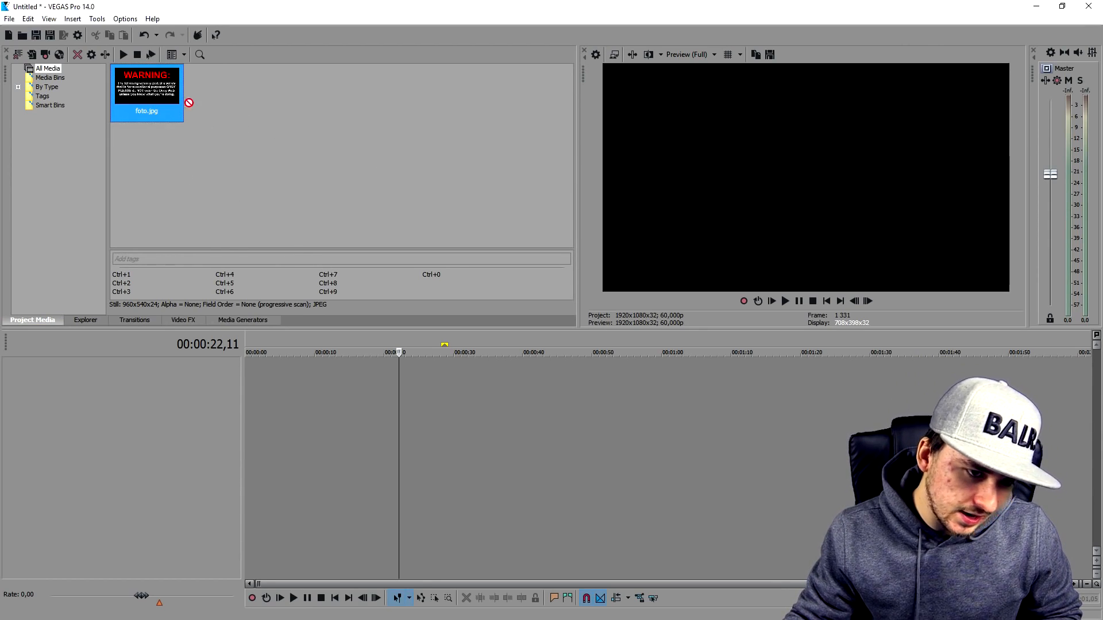
{"action": "left_click_drag", "start_coordinate": [146, 84], "coordinate": [405, 373]}
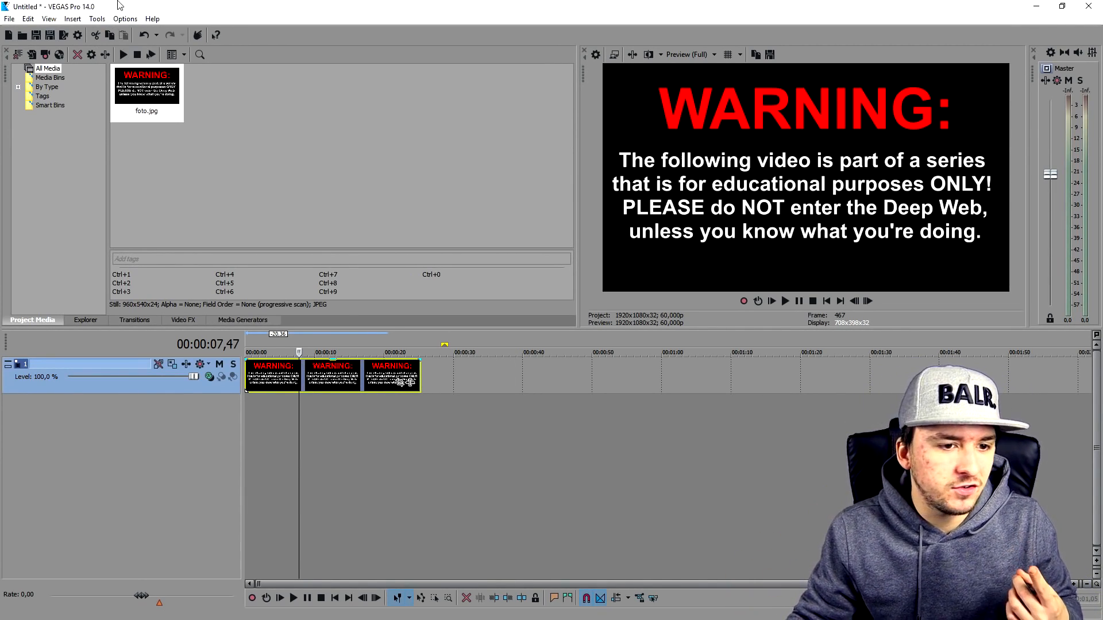
- In Preferences > Video, set GPU acceleration of video processing to Off and confirm the restart notice
{"action": "left_click", "coordinate": [125, 18]}
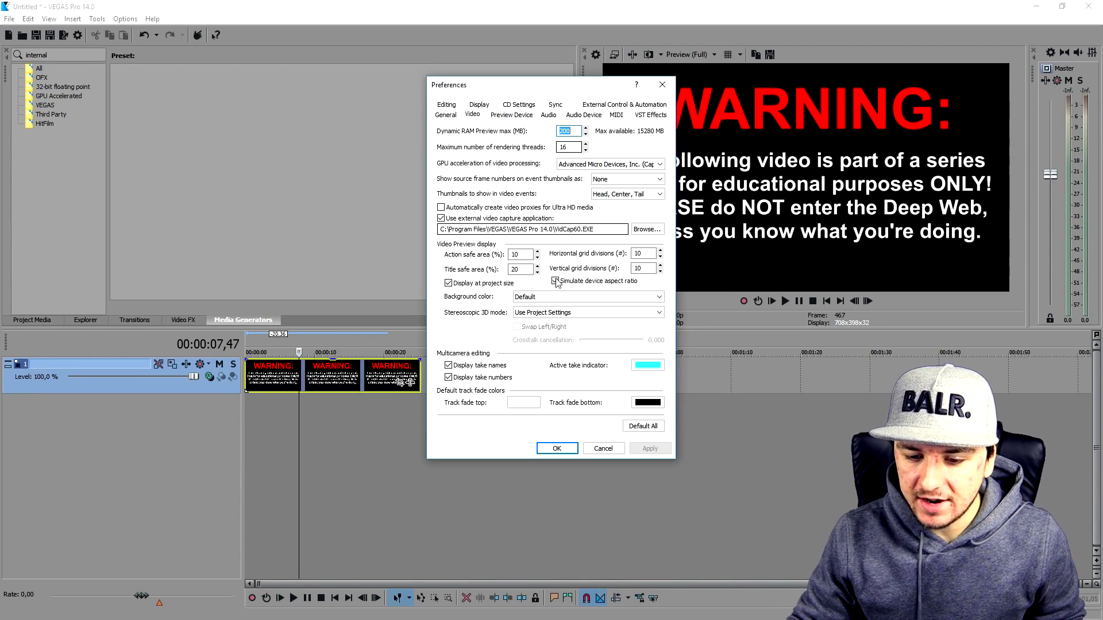
{"action": "left_click", "coordinate": [555, 281]}
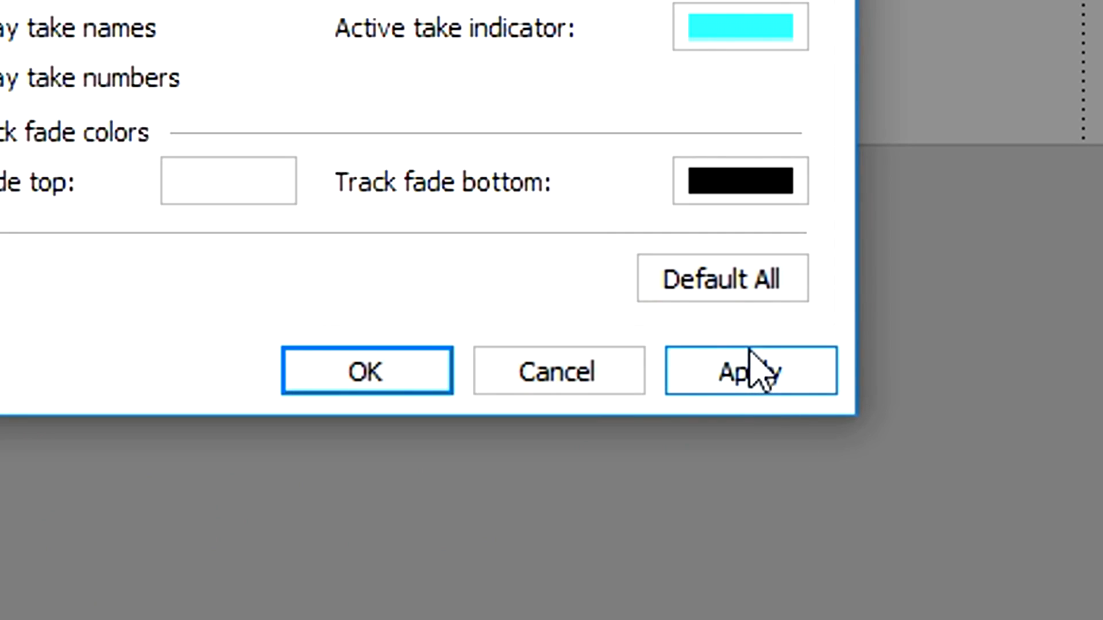
{"action": "left_click", "coordinate": [751, 371]}
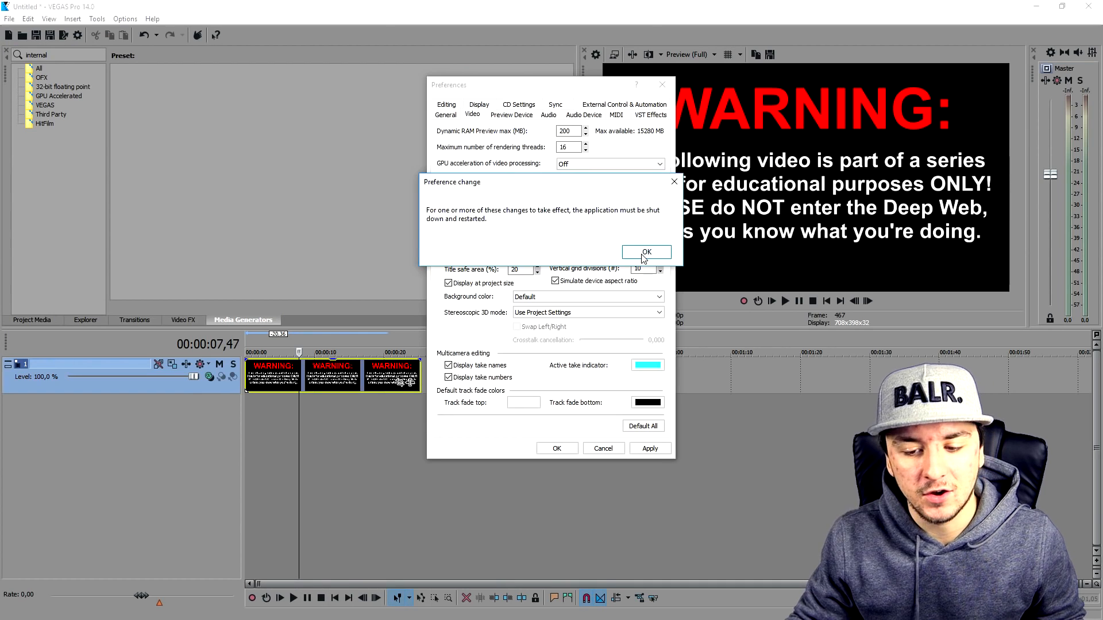
{"action": "left_click", "coordinate": [645, 252]}
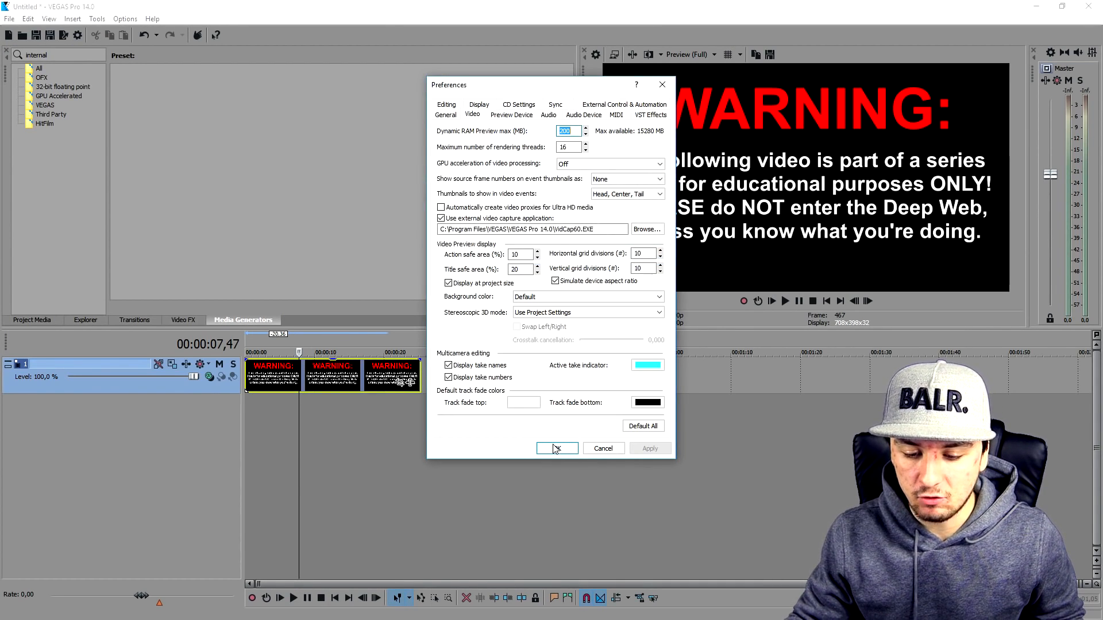
{"action": "left_click", "coordinate": [556, 448]}
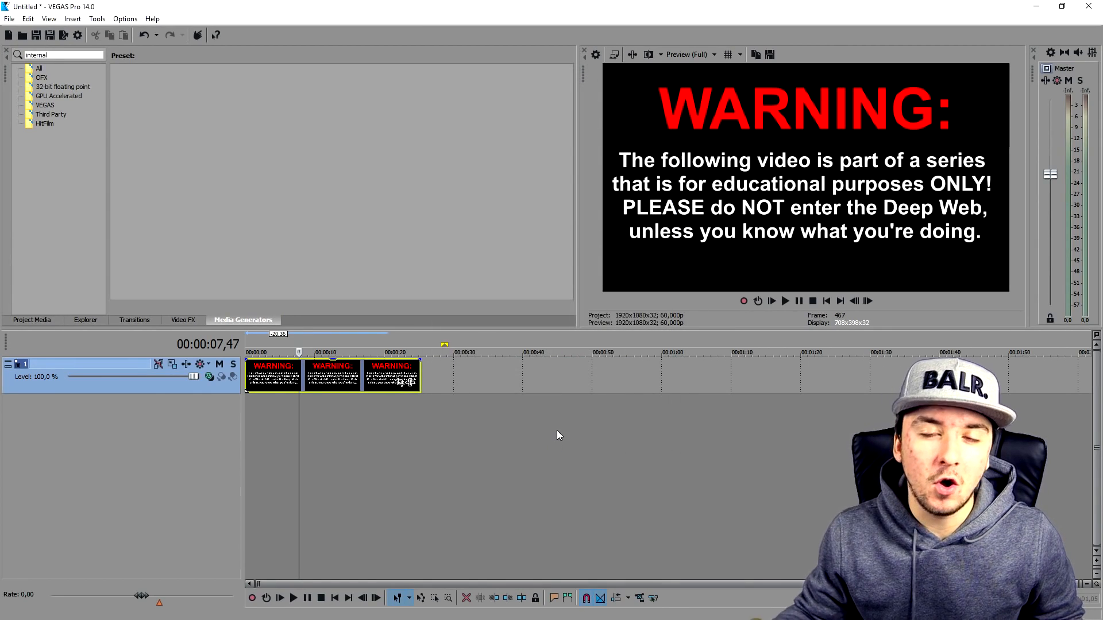